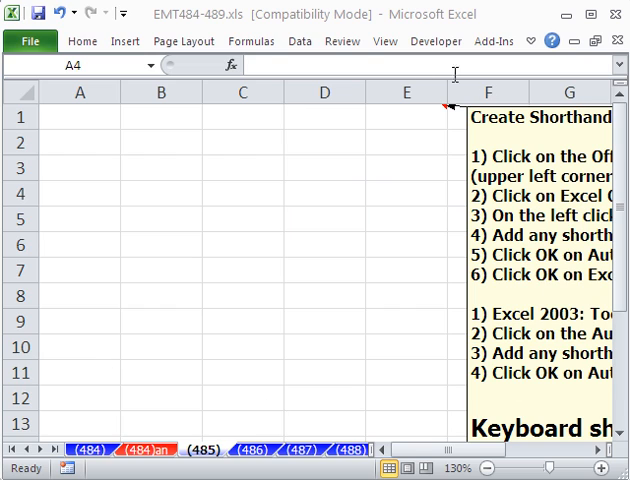
Step: Type 'Highline' into the worksheet
click(80, 190)
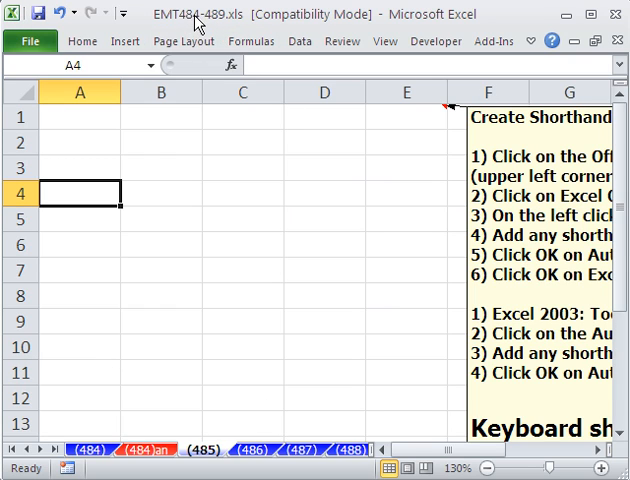
mouse_move(402, 261)
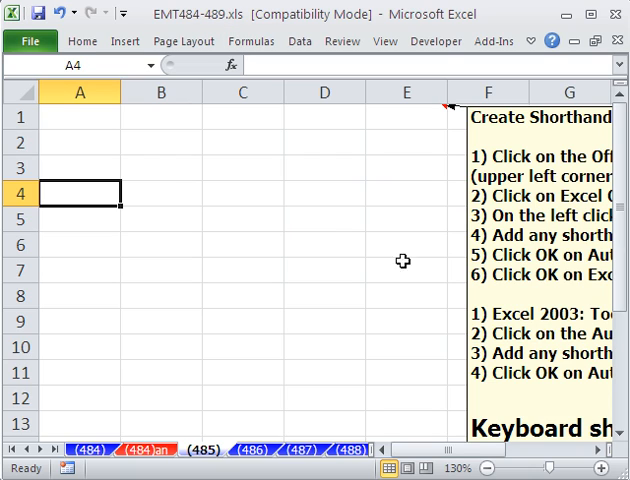
mouse_move(247, 214)
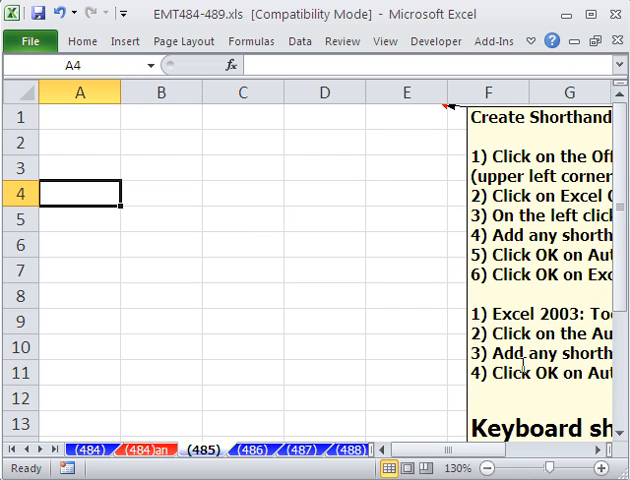
mouse_move(540, 372)
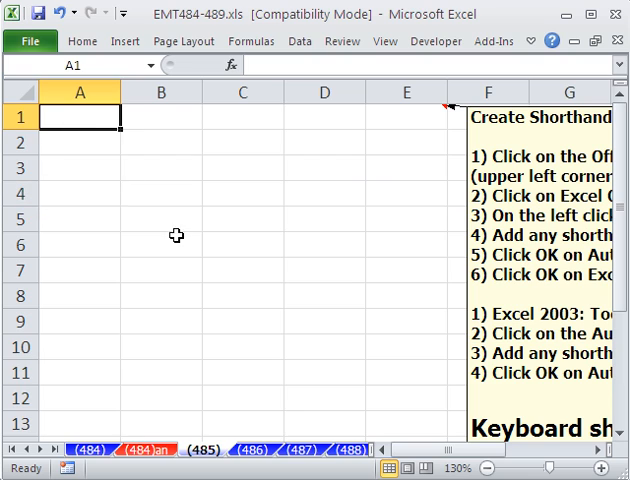
text(H)
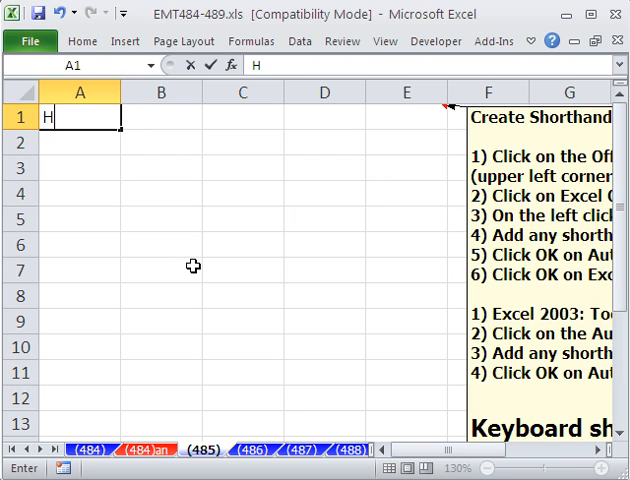
text(ig)
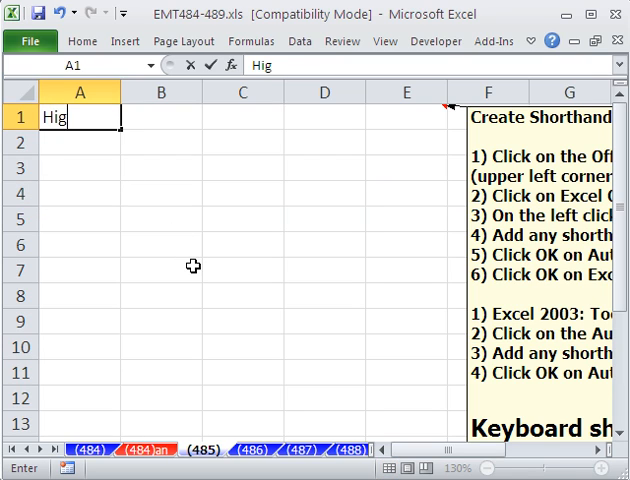
text(hline)
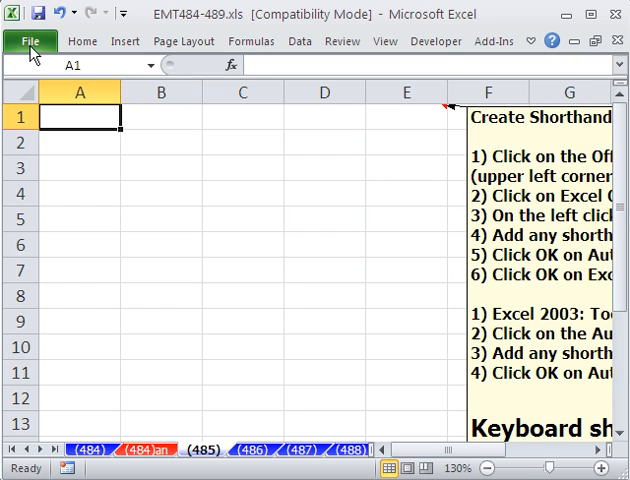
Step: From the File area, reach Proofing options and open the AutoCorrect dialog
click(31, 41)
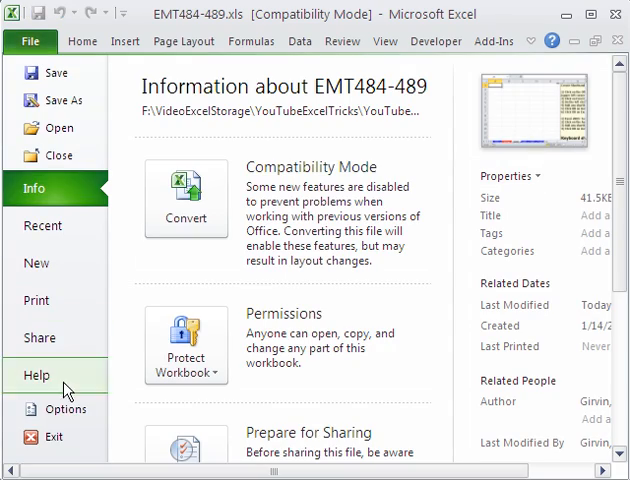
click(63, 408)
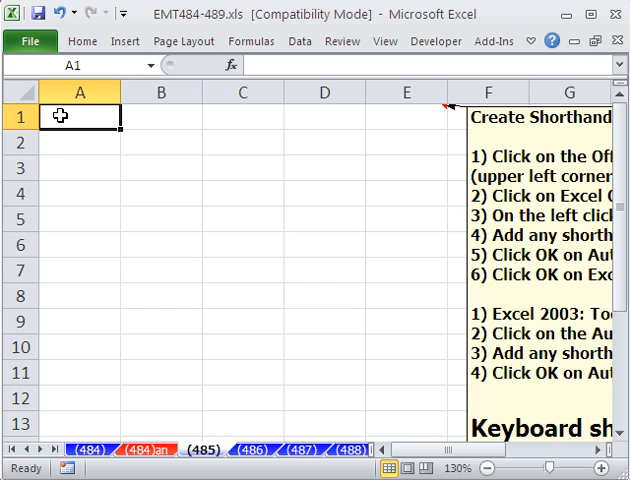
mouse_move(190, 351)
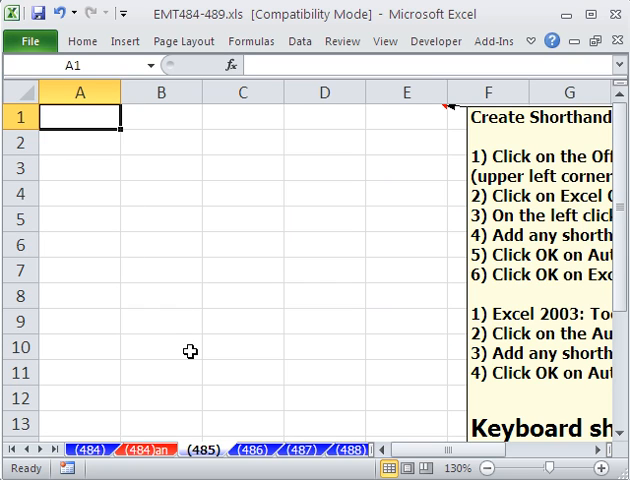
click(31, 41)
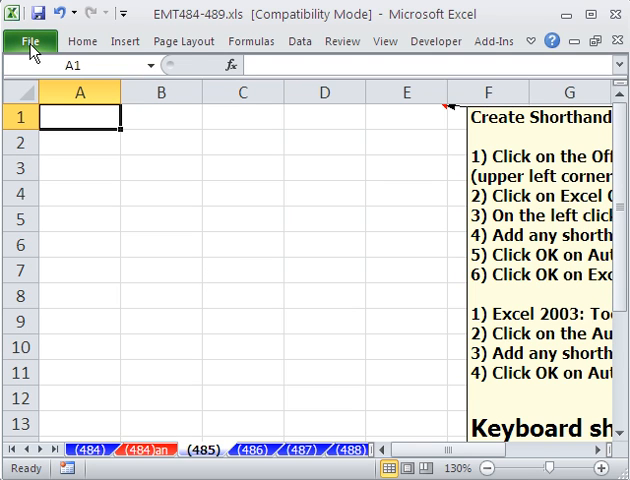
click(33, 41)
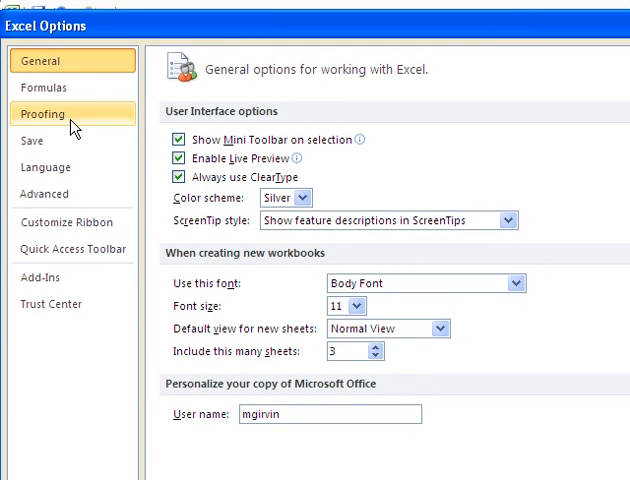
click(54, 113)
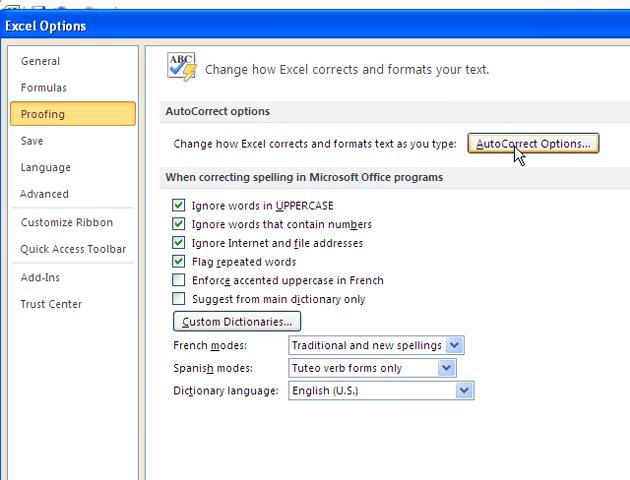
click(533, 143)
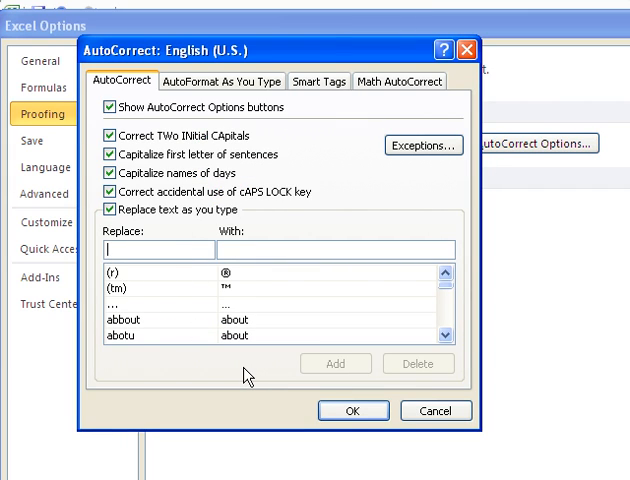
Step: Create the AutoCorrect entry hcc replaced with 'Highline Community College'
text(hcc)
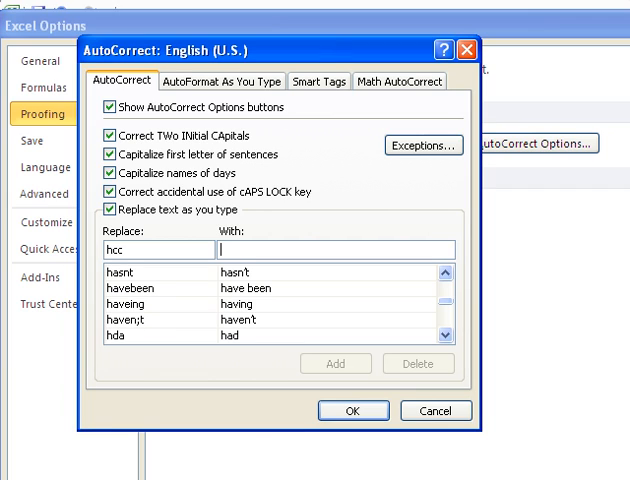
text(Highline C)
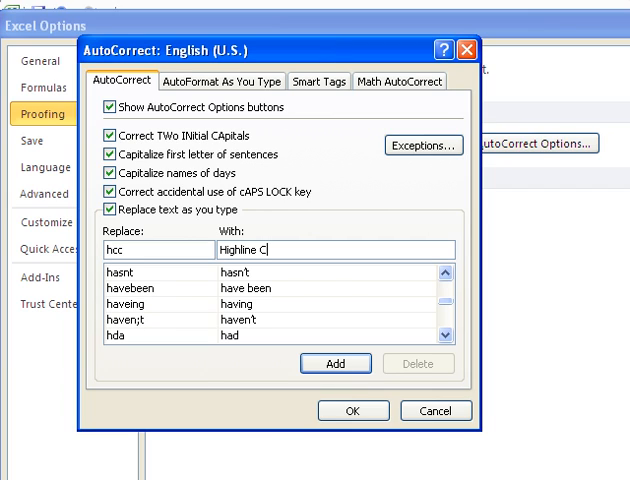
text(ommunity)
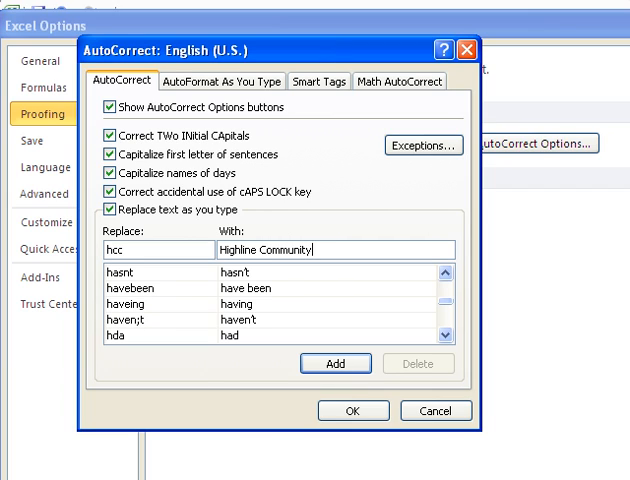
text(Coll)
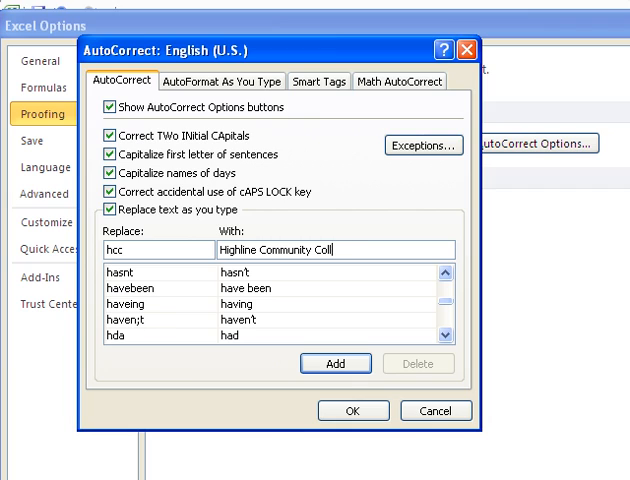
text(ege)
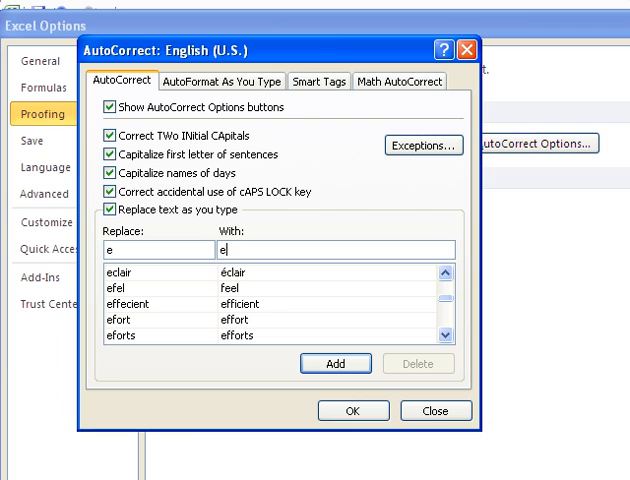
Step: Finish the shorthand e → 'excelisfun' and add it to the AutoCorrect list
text(xcelisfun)
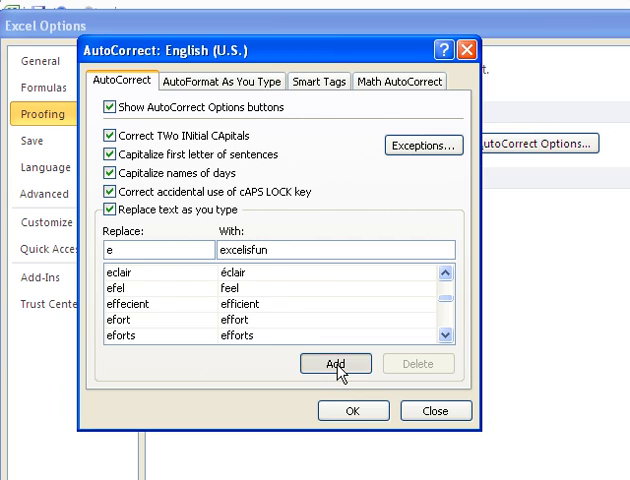
click(336, 363)
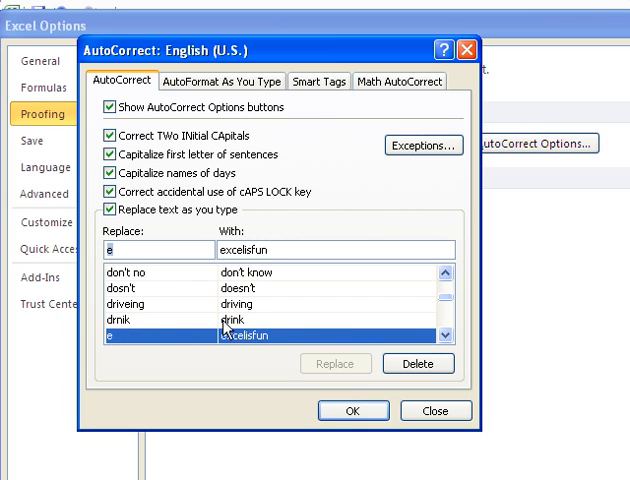
mouse_move(230, 338)
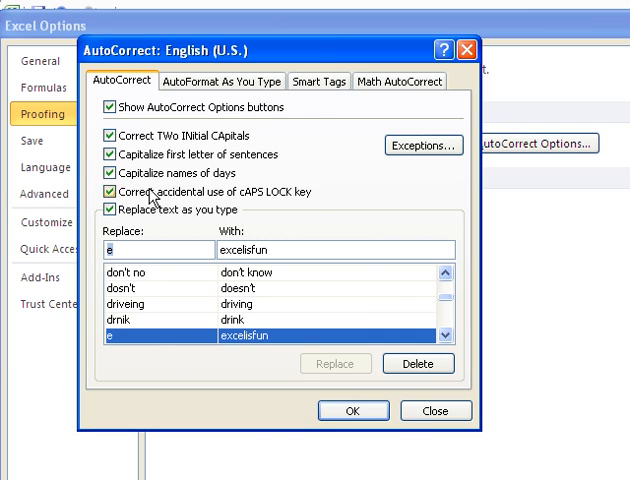
mouse_move(112, 238)
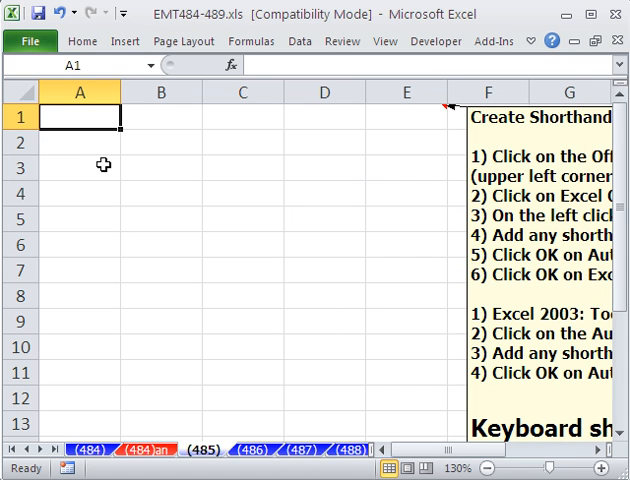
Step: Type 'I work at hcc' in A1, expanding to Highline Community College, and excelisfun in A2
text(I wo)
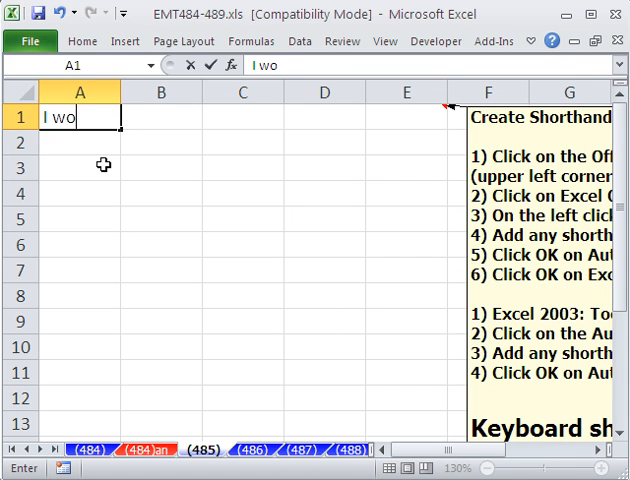
text(rk at hcc)
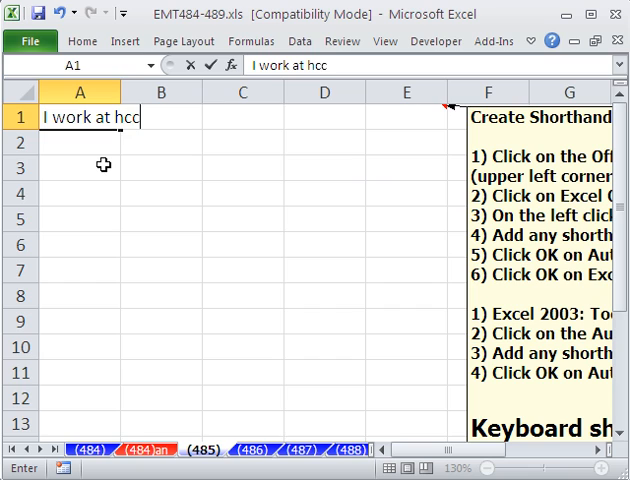
text(Highline Community College)
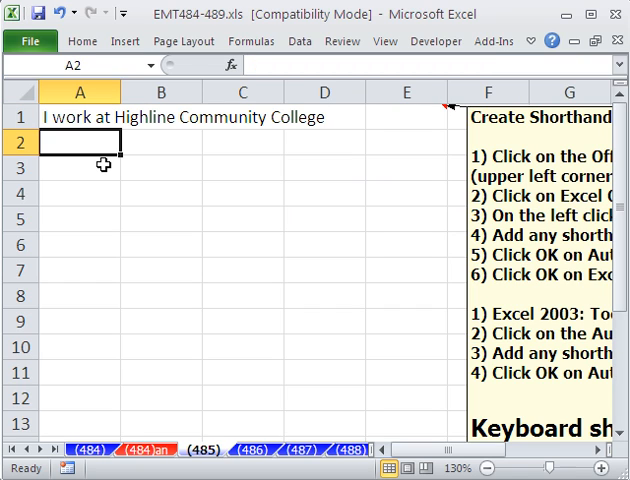
text(excelisfun)
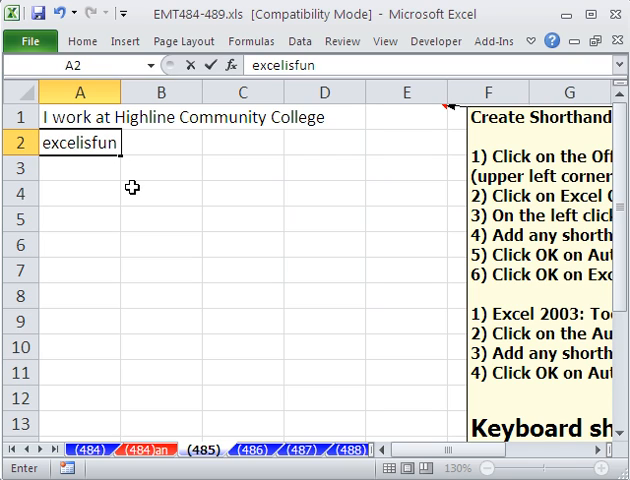
click(160, 193)
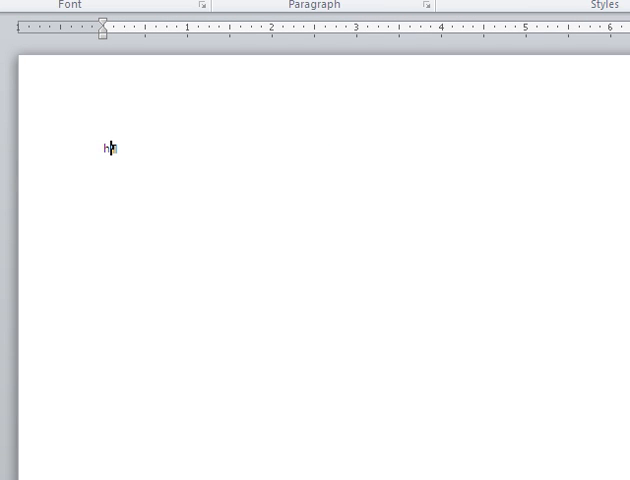
Step: Type the hcc shorthand on the Word page
text(cc)
text(I work at hcc)
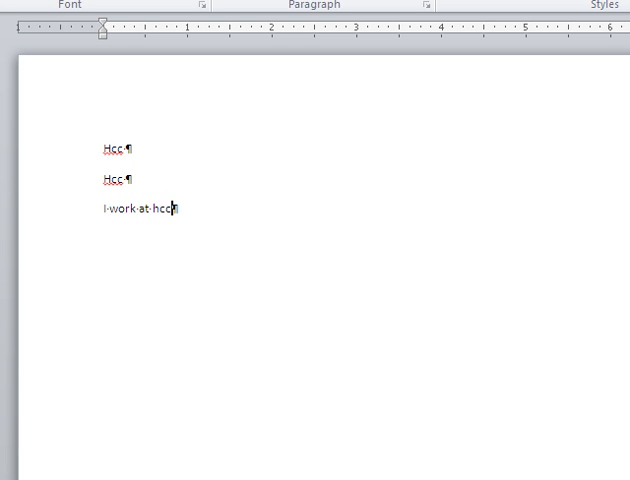
mouse_move(287, 257)
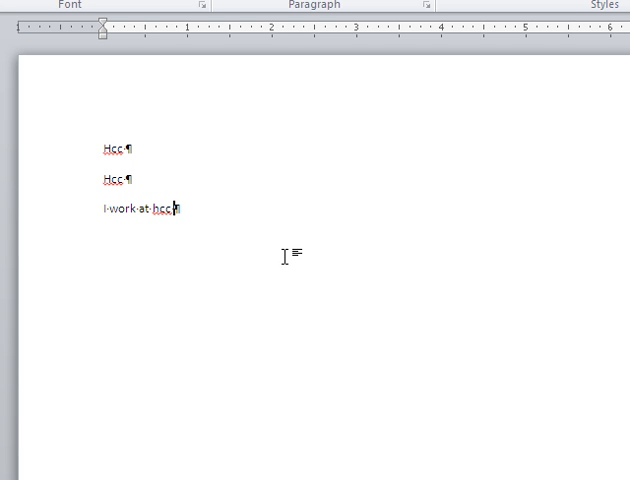
mouse_move(283, 256)
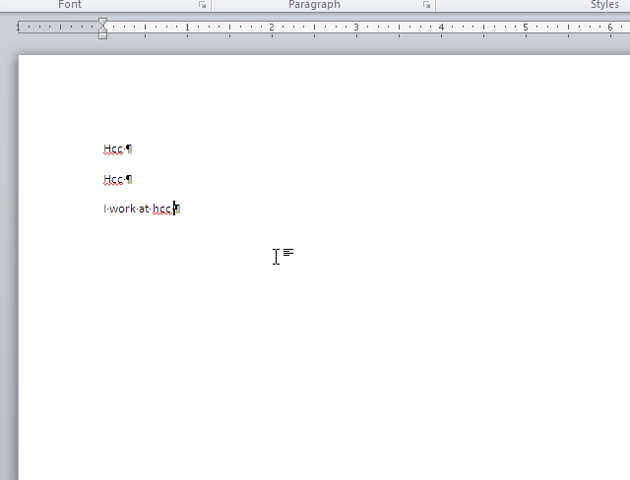
mouse_move(280, 265)
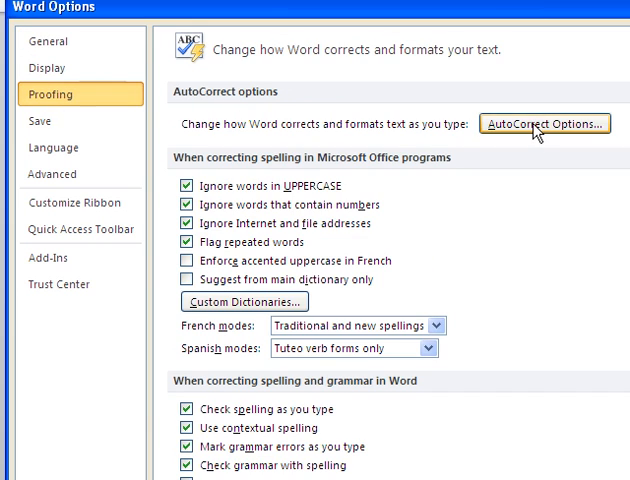
Step: Browse Word's AutoCorrect replacement list and search it for 'hc'
click(544, 123)
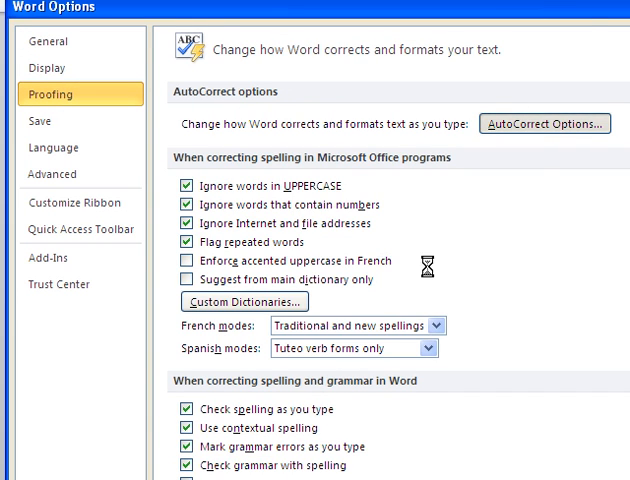
click(544, 123)
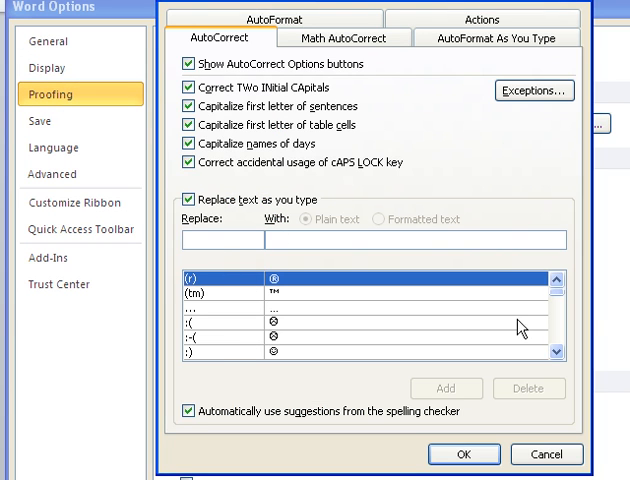
scroll(down, 3)
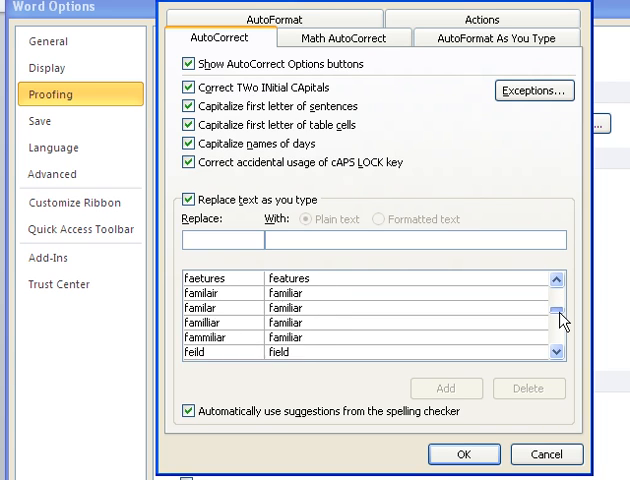
scroll(down, 3)
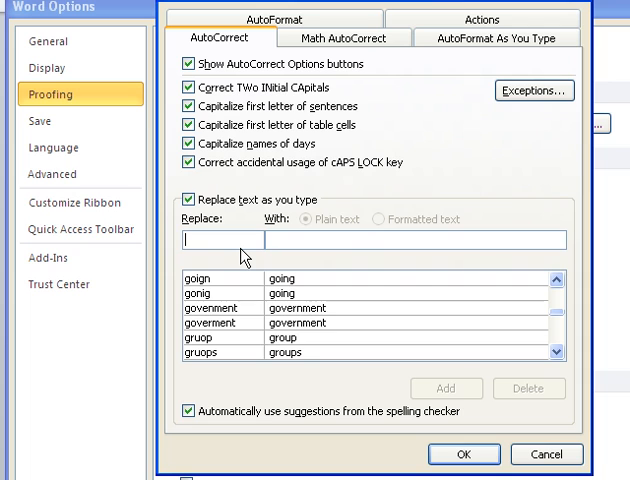
text(hcc)
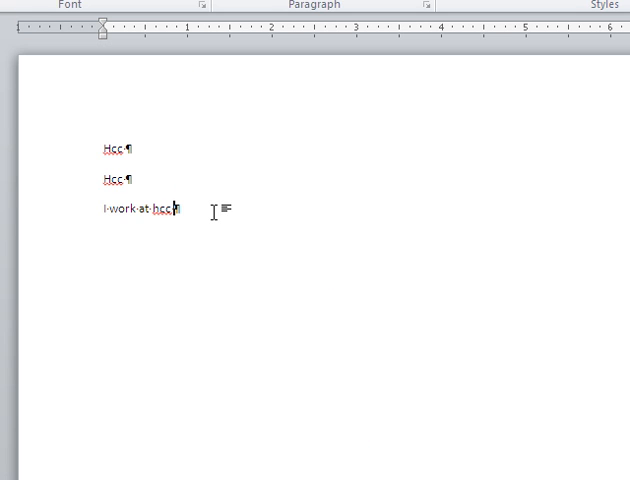
Step: Add two new lines where hcc expands to Highline Community College and e to Excelisfun
key(enter)
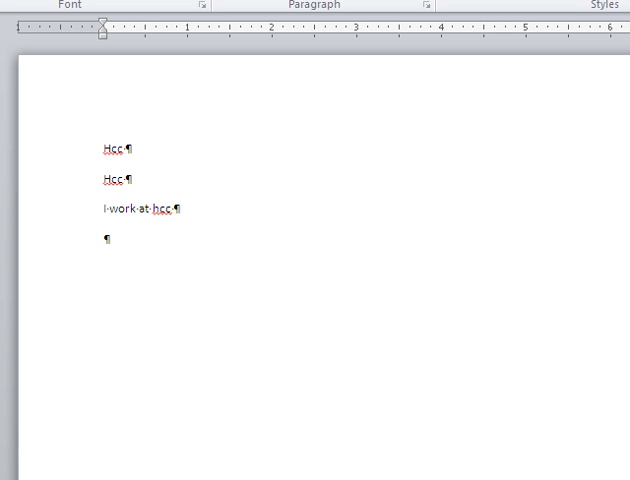
text(-c)
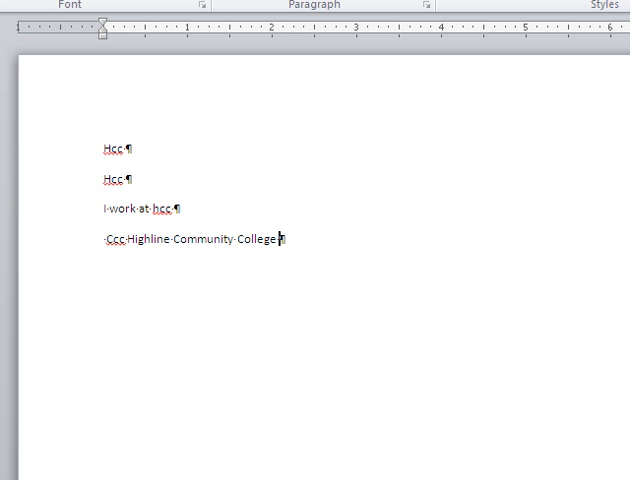
key(enter)
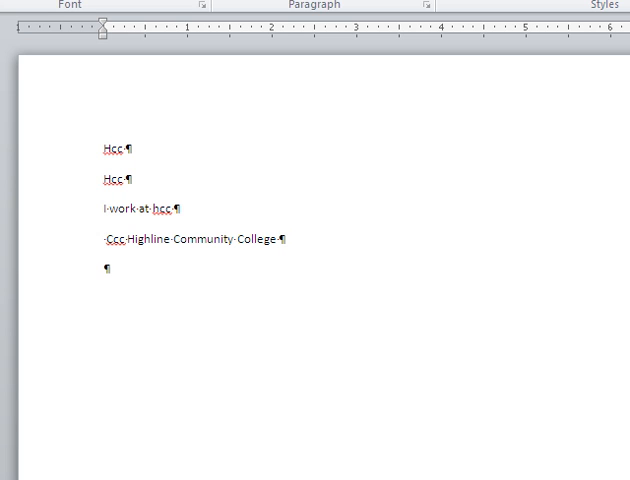
text(Excelisfun)
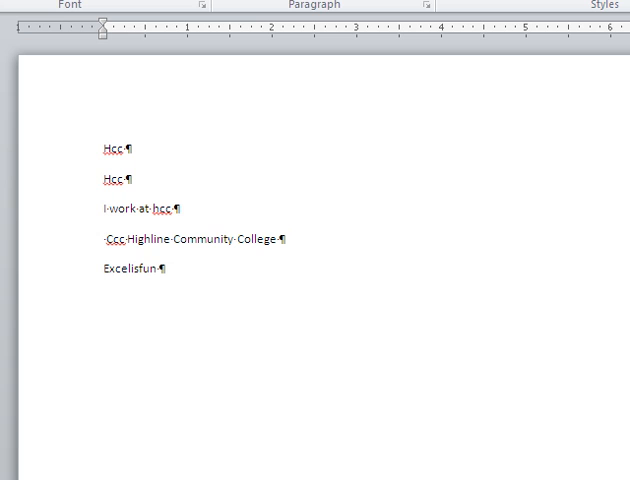